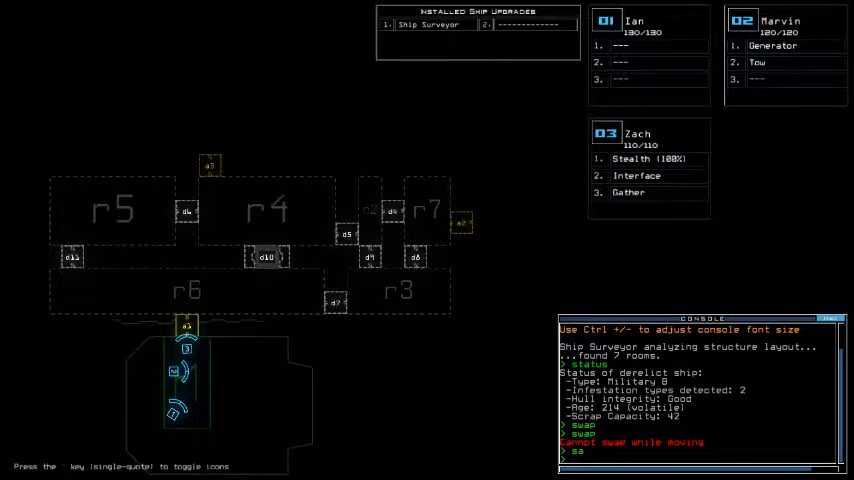
mouse_move(320, 116)
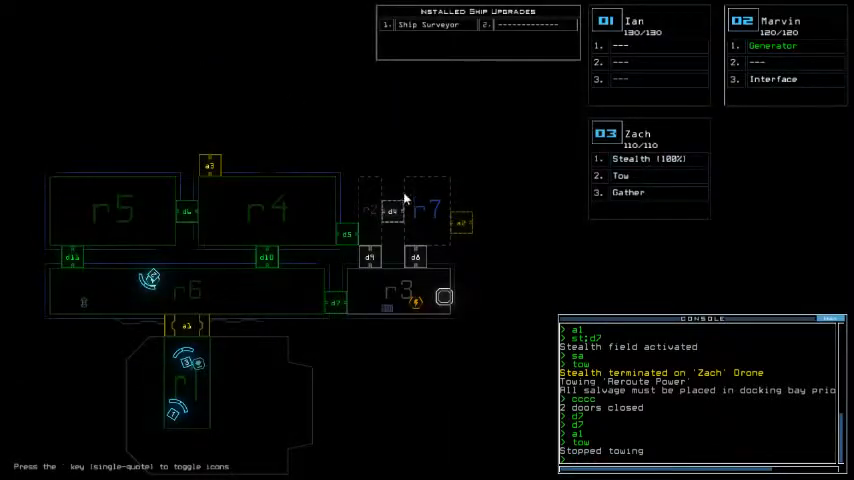
mouse_move(180, 276)
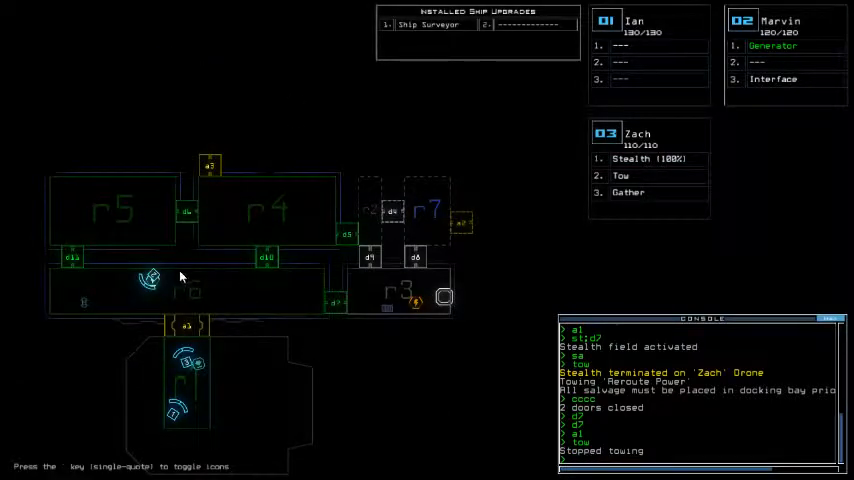
mouse_move(336, 216)
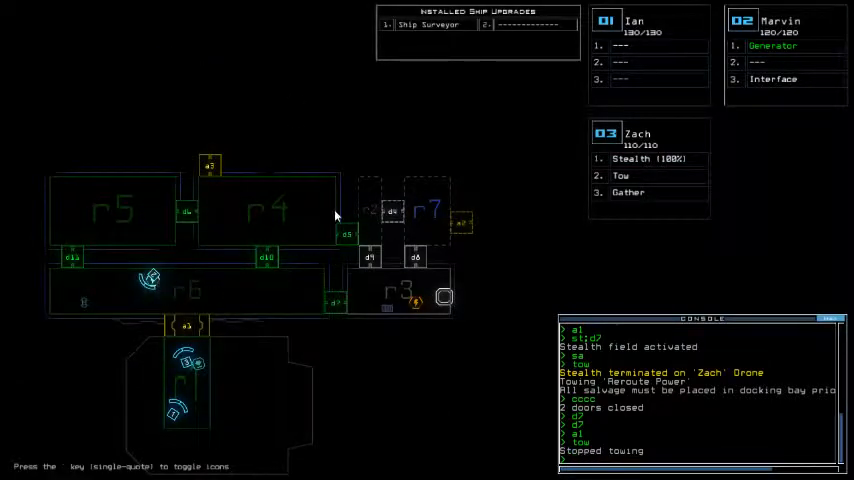
mouse_move(456, 218)
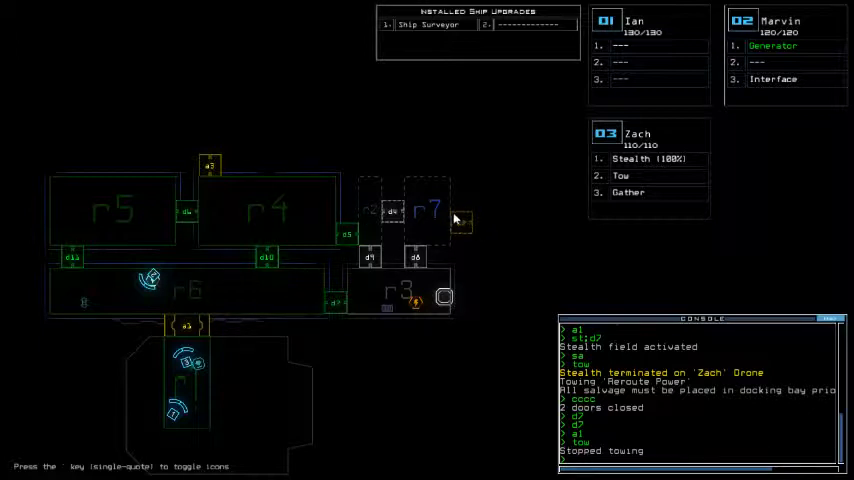
mouse_move(464, 232)
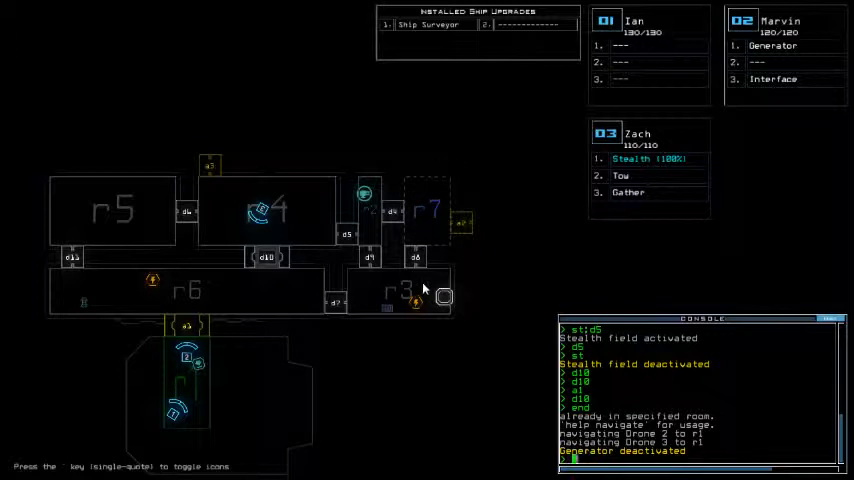
mouse_move(420, 136)
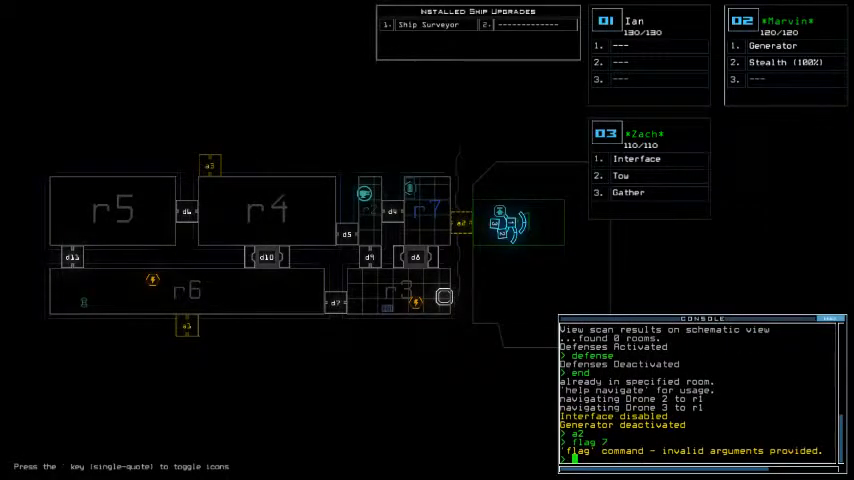
Enter a 'flag cle' command at the ship console after the invalid 'flag 3' attempt.
type("flag cle")
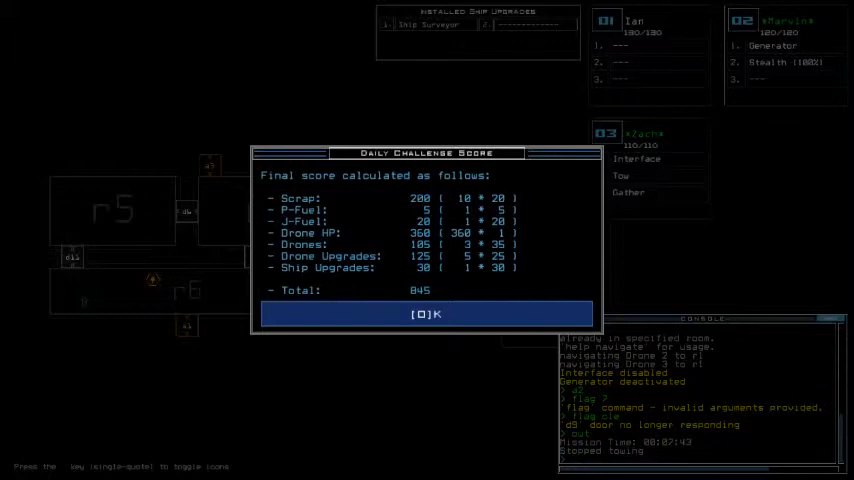
mouse_move(434, 272)
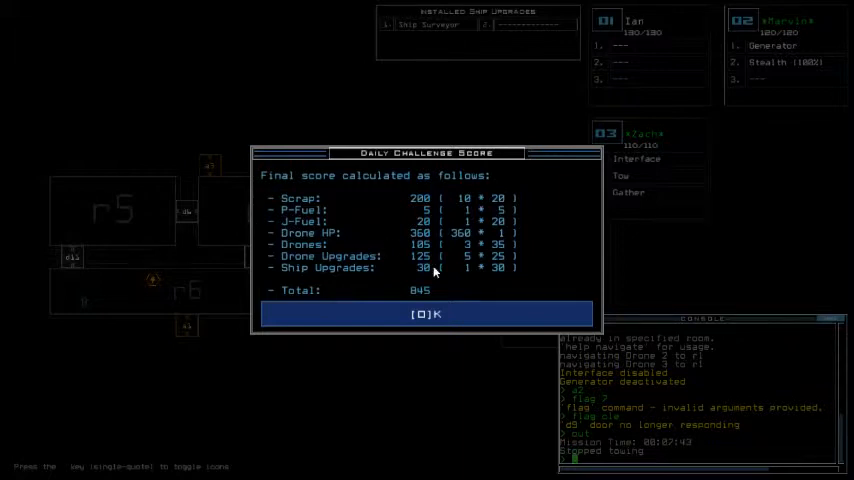
mouse_move(418, 84)
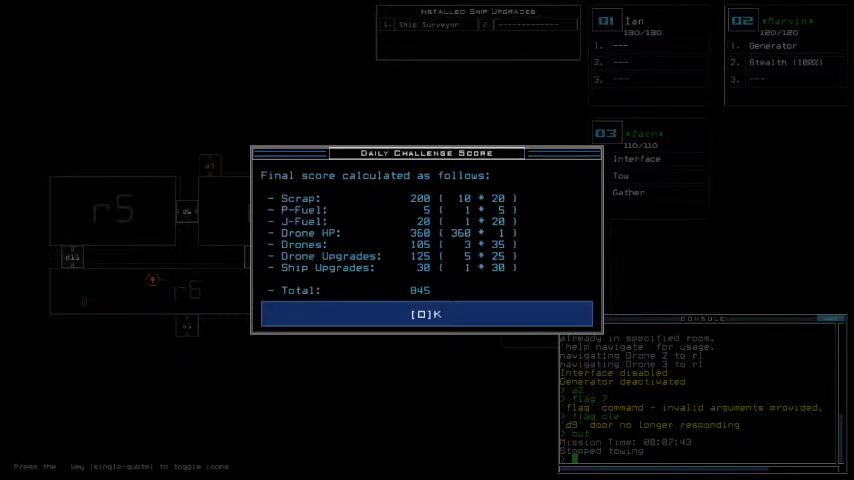
Dismiss the Daily Challenge score summary showing a final total of 845.
left_click(426, 314)
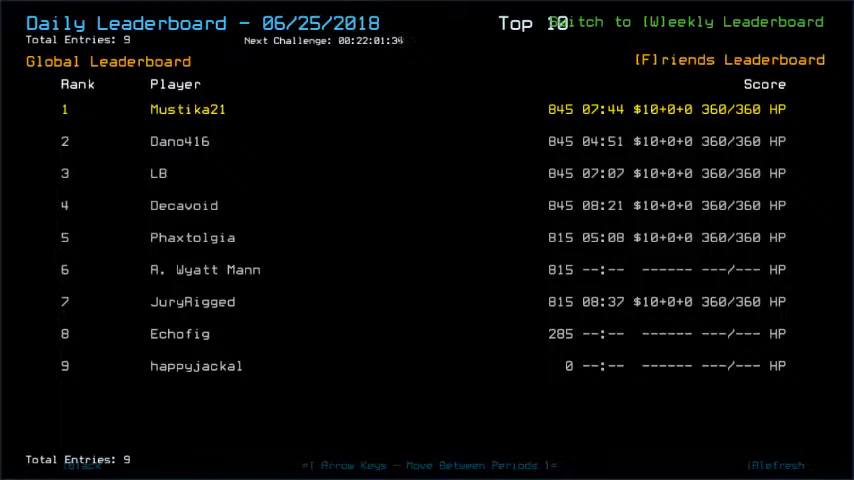
Switch the Daily Leaderboard to the previous day, 06/24/2018.
key("Left")
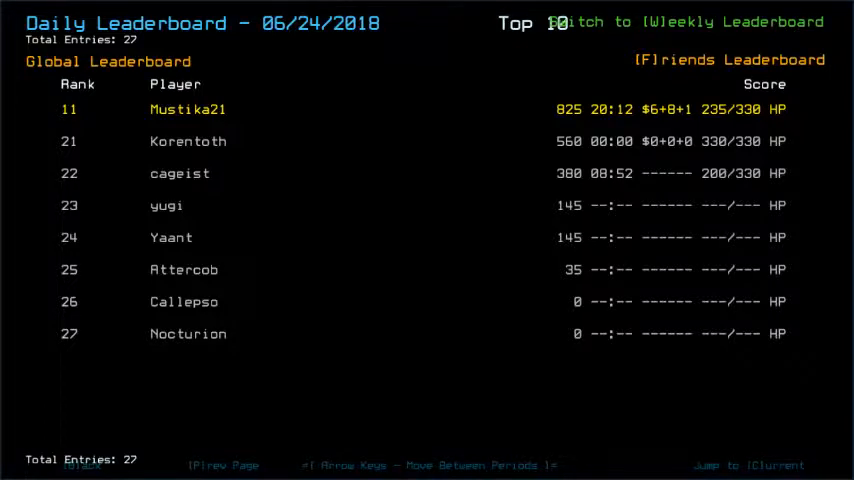
key("right")
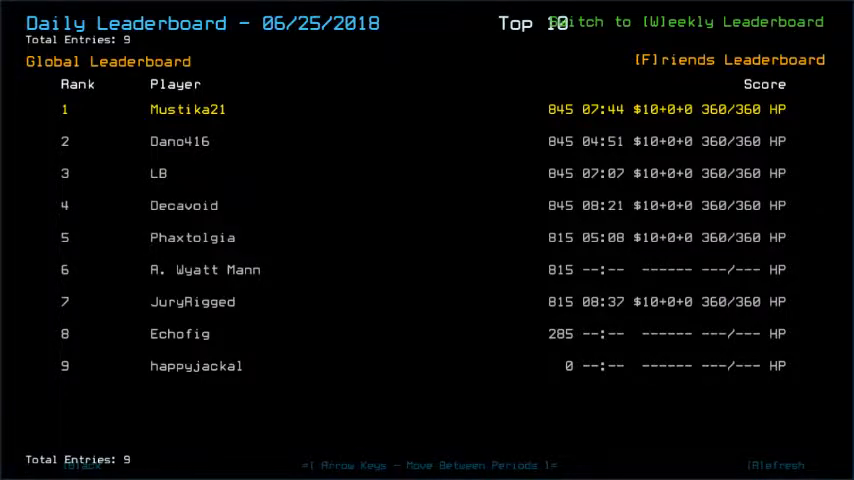
key("Left")
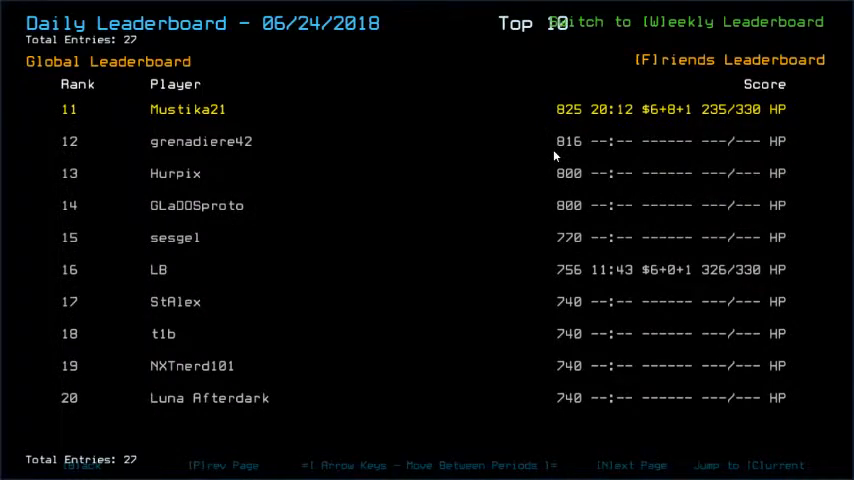
left_click(632, 464)
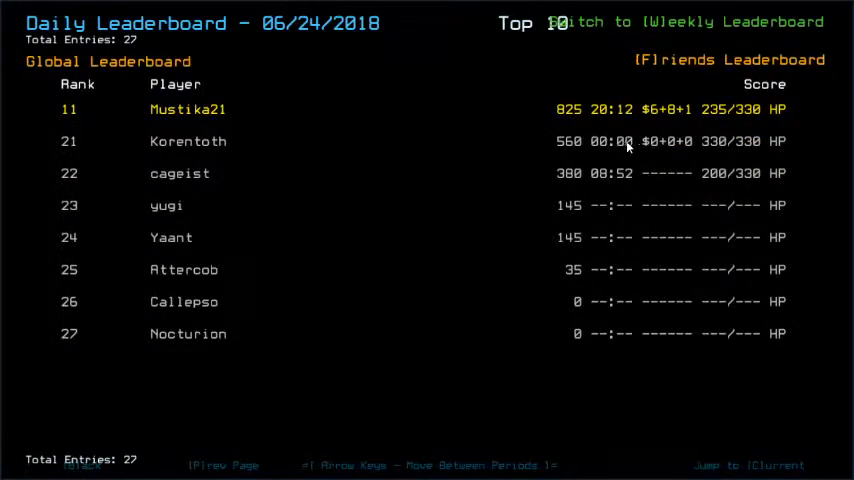
mouse_move(472, 160)
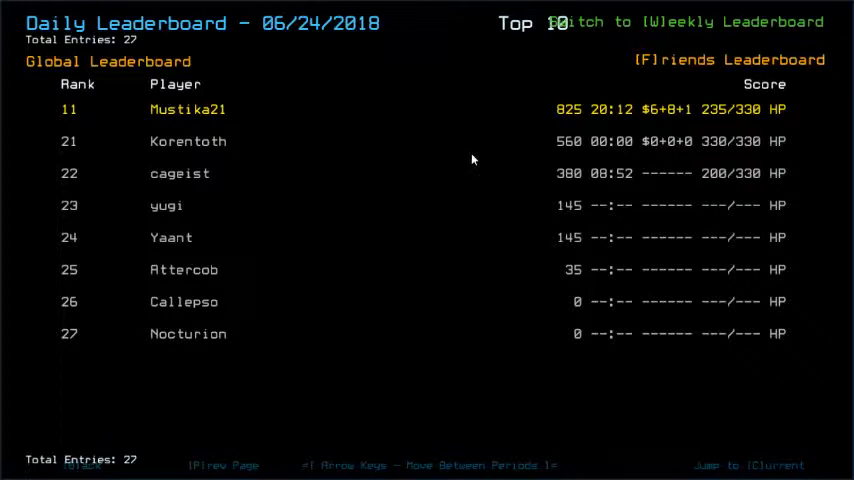